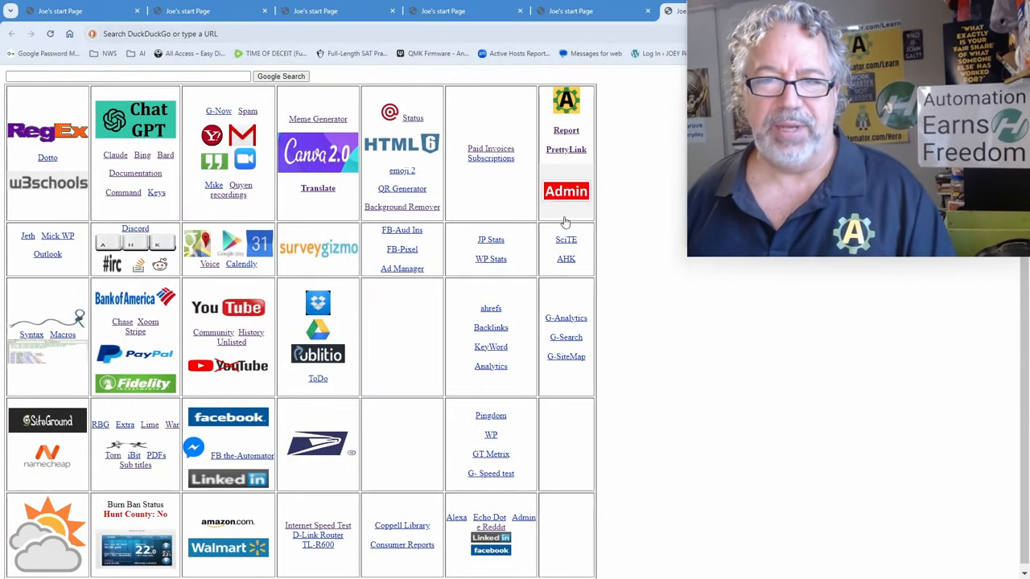
Step: Make a start-page tab in the normal Chrome window the active tab
{"action": "left_click", "coordinate": [338, 9]}
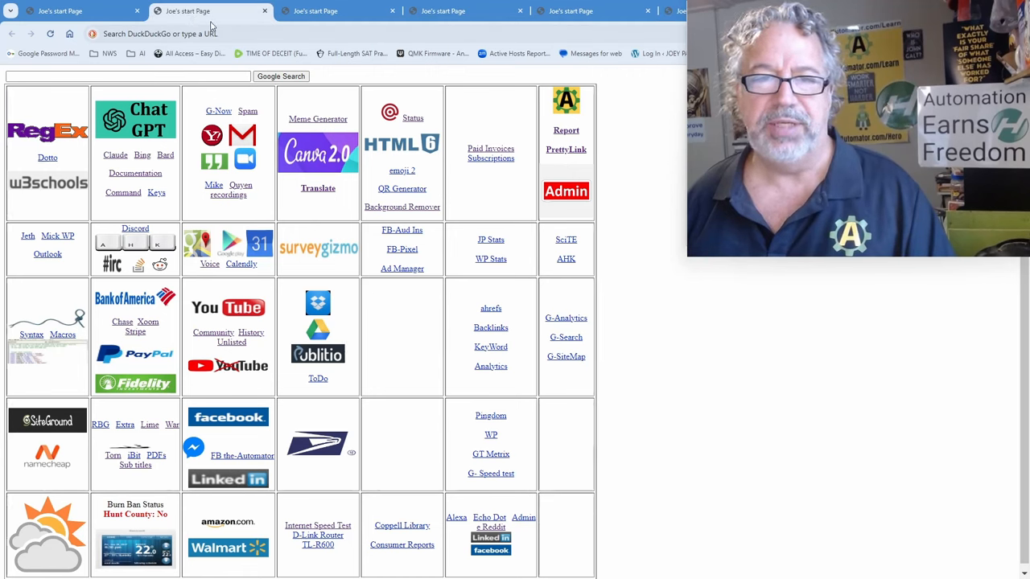
{"action": "mouse_move", "coordinate": [618, 312]}
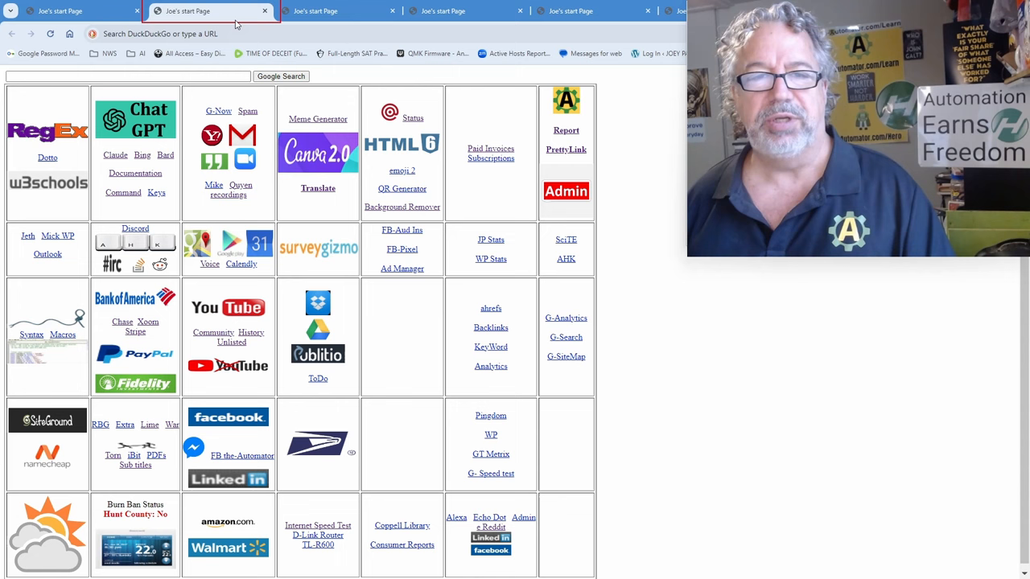
{"action": "left_click", "coordinate": [338, 10]}
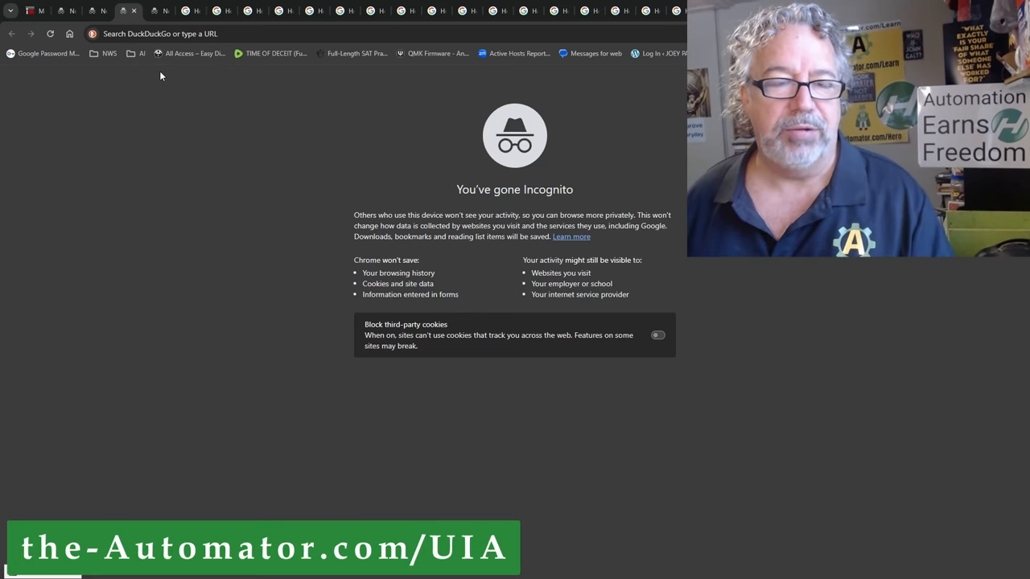
{"action": "mouse_move", "coordinate": [200, 110]}
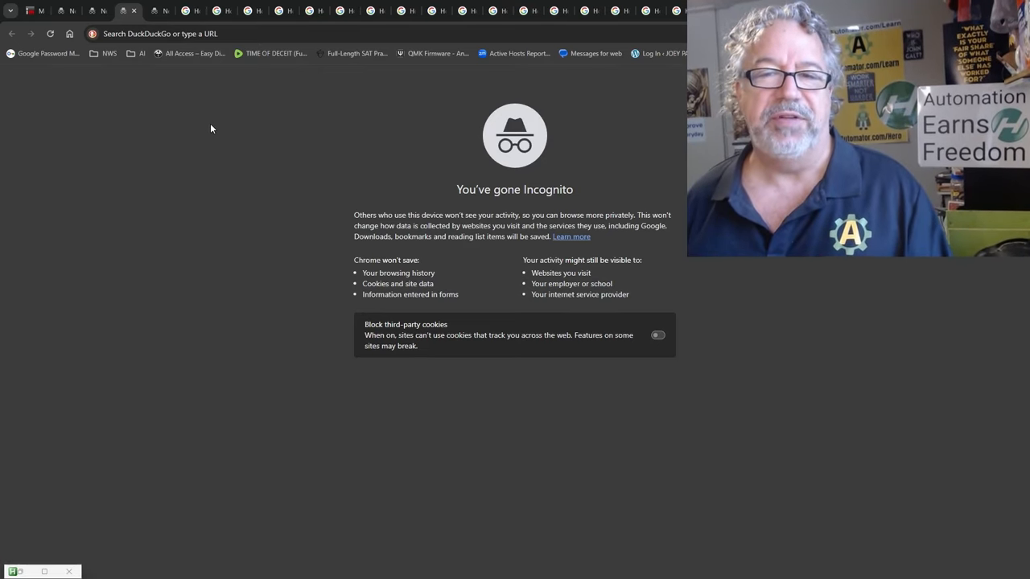
{"action": "mouse_move", "coordinate": [674, 145]}
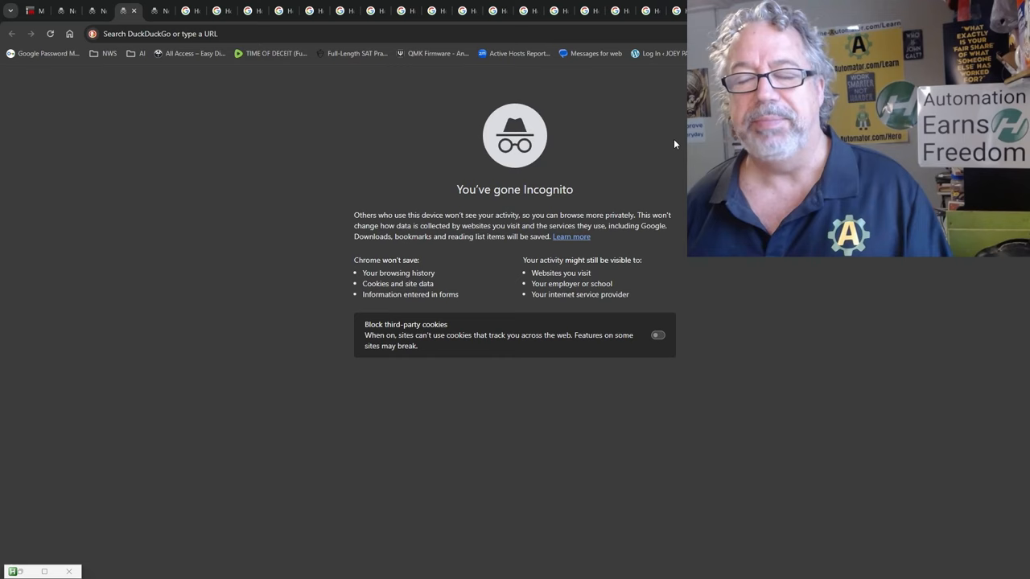